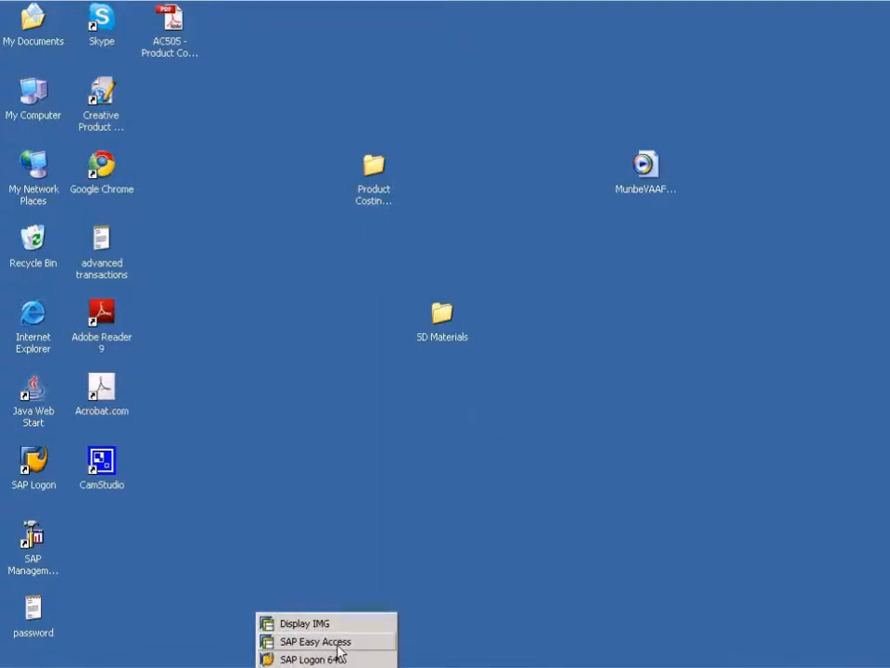
Step: Launch the SAP Display IMG implementation guide from the taskbar menu
{"action": "left_click", "coordinate": [304, 624]}
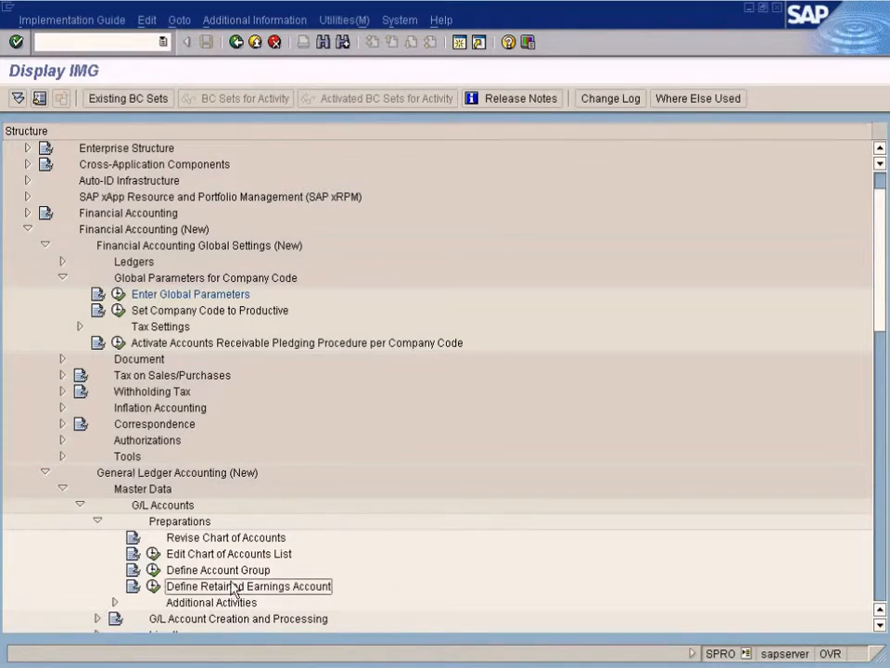
{"action": "left_click", "coordinate": [219, 569]}
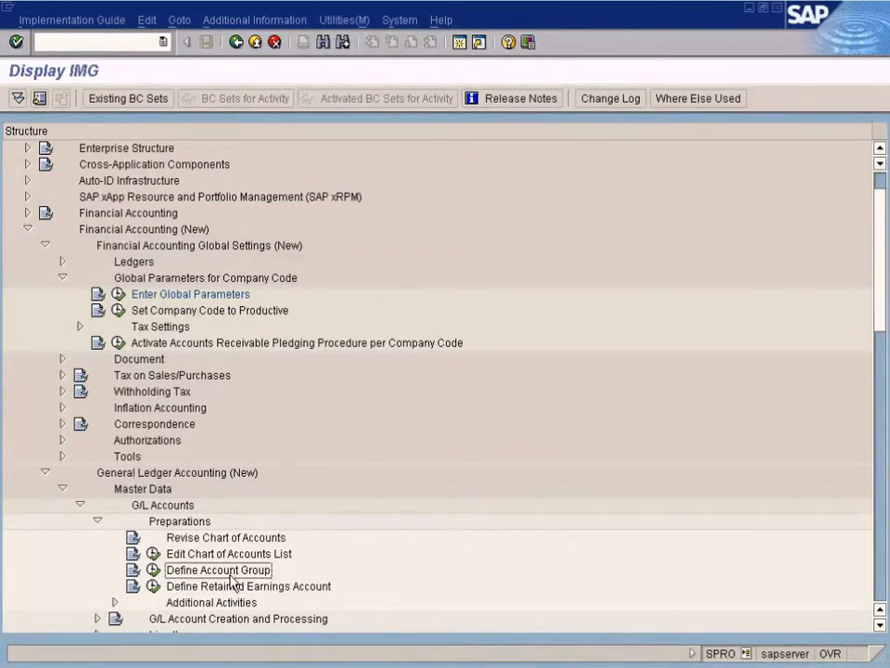
{"action": "left_click", "coordinate": [249, 586]}
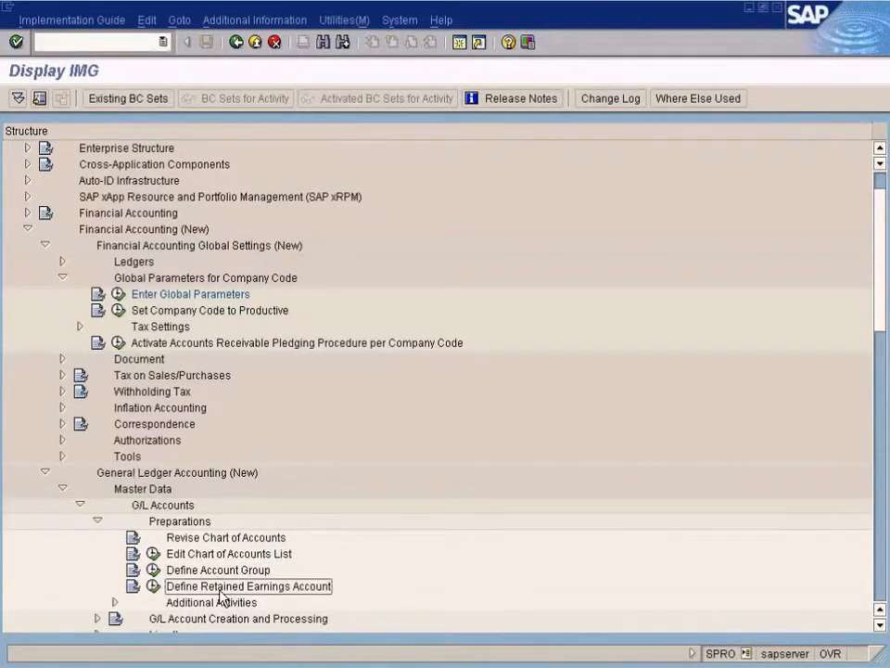
{"action": "mouse_move", "coordinate": [195, 497]}
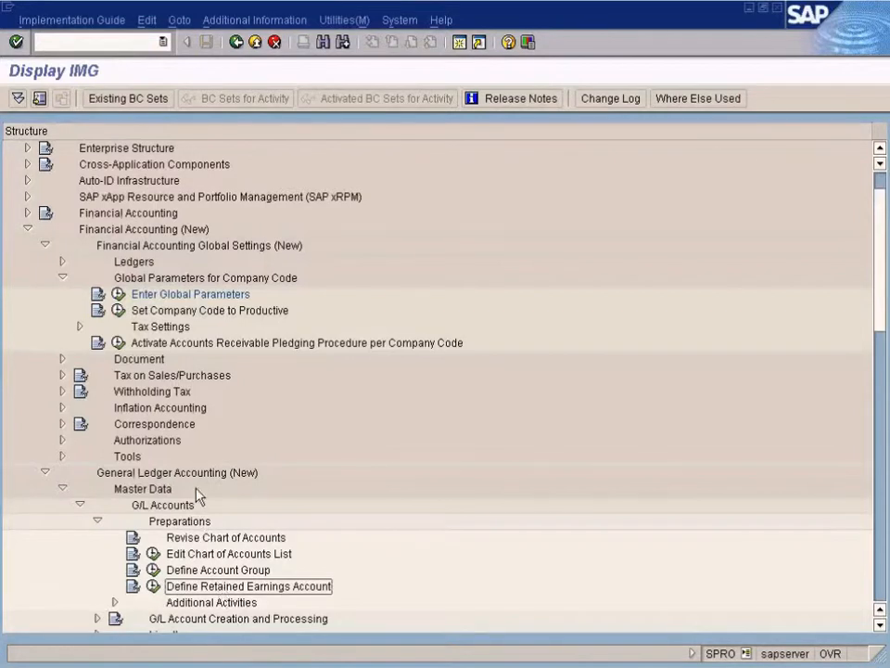
{"action": "left_click", "coordinate": [189, 293]}
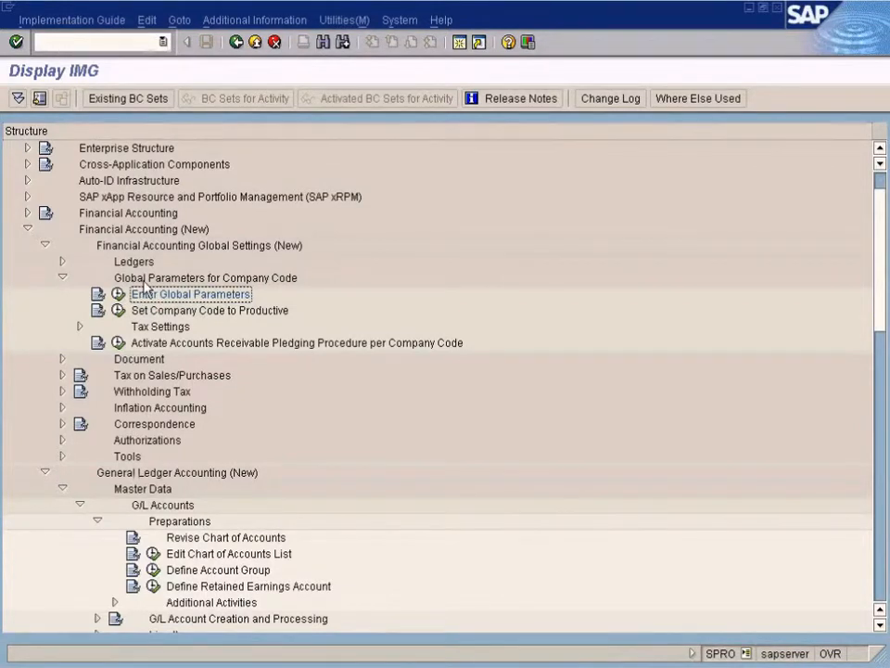
{"action": "mouse_move", "coordinate": [119, 293]}
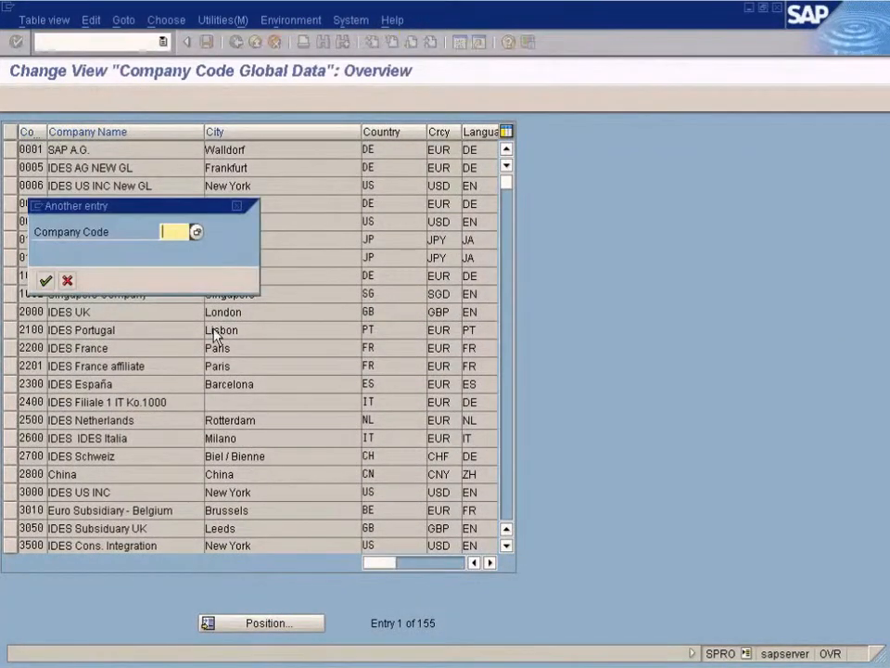
Step: Look up company code SUN and confirm to display its global data
{"action": "type", "text": "sun"}
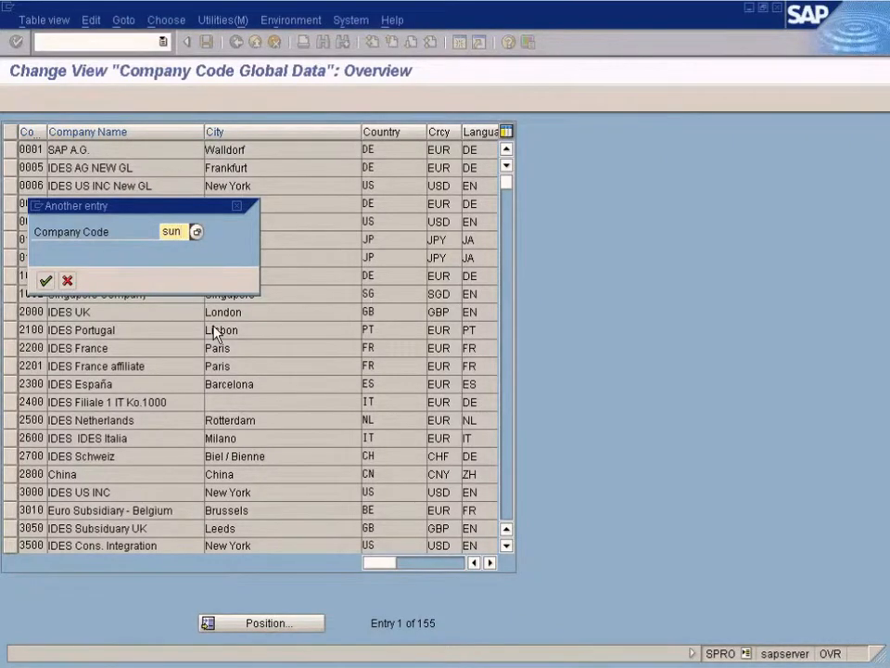
{"action": "left_click", "coordinate": [45, 281]}
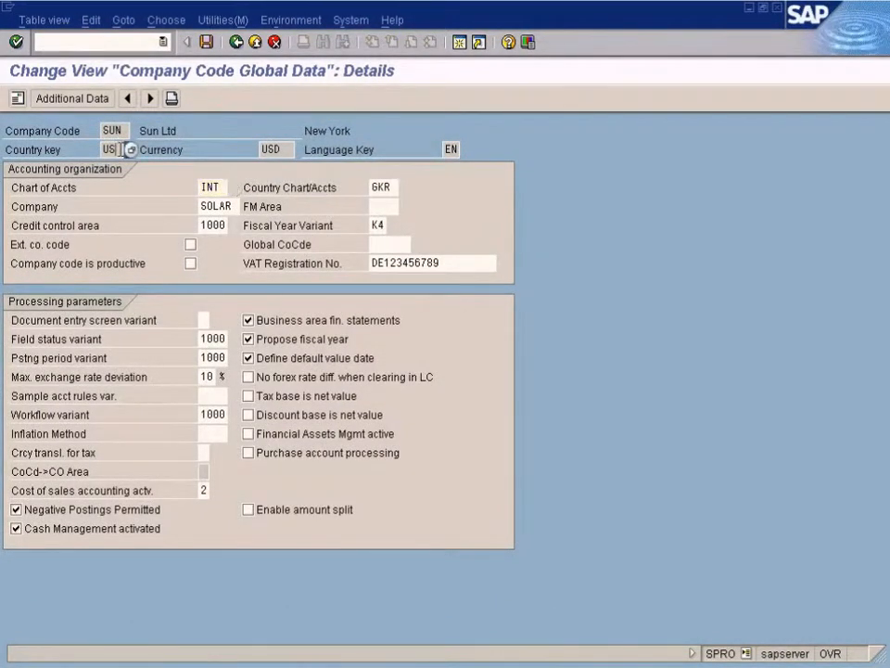
{"action": "mouse_move", "coordinate": [145, 165]}
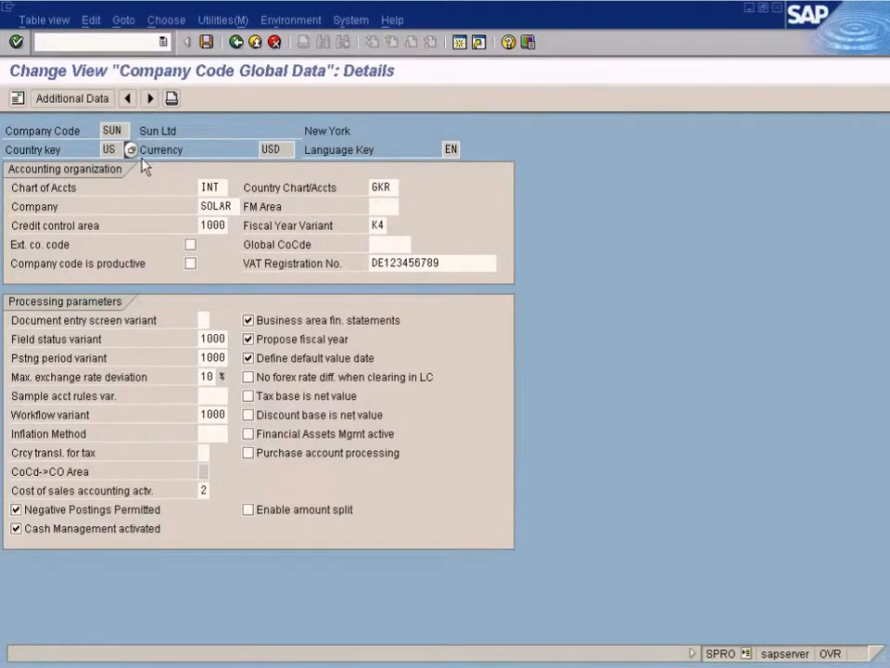
{"action": "mouse_move", "coordinate": [170, 165]}
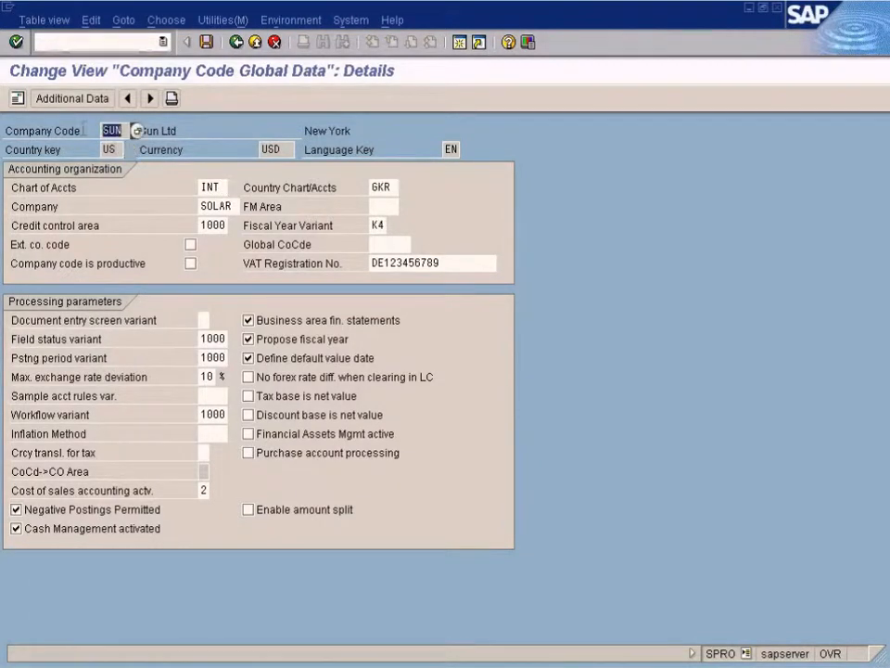
{"action": "mouse_move", "coordinate": [78, 137]}
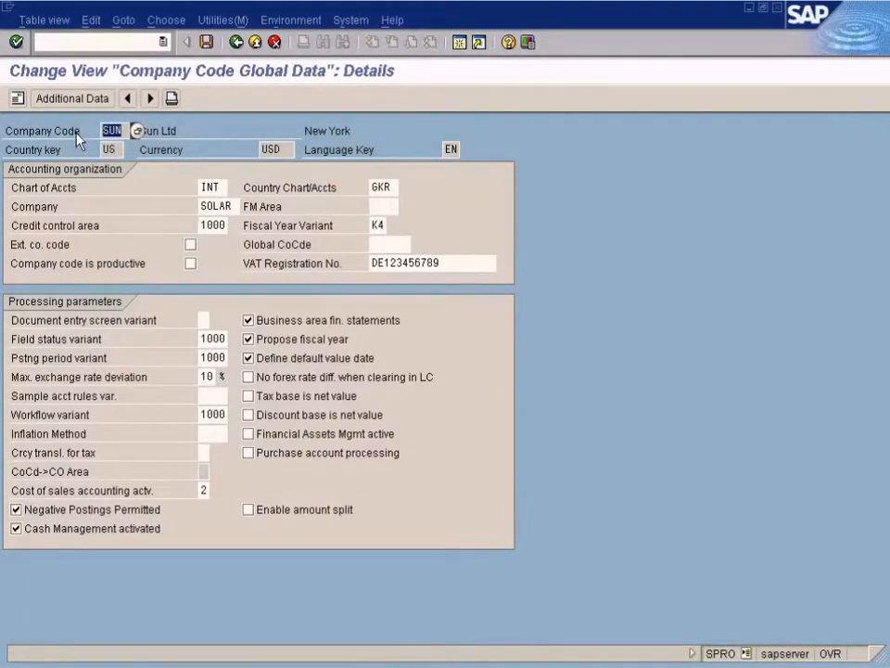